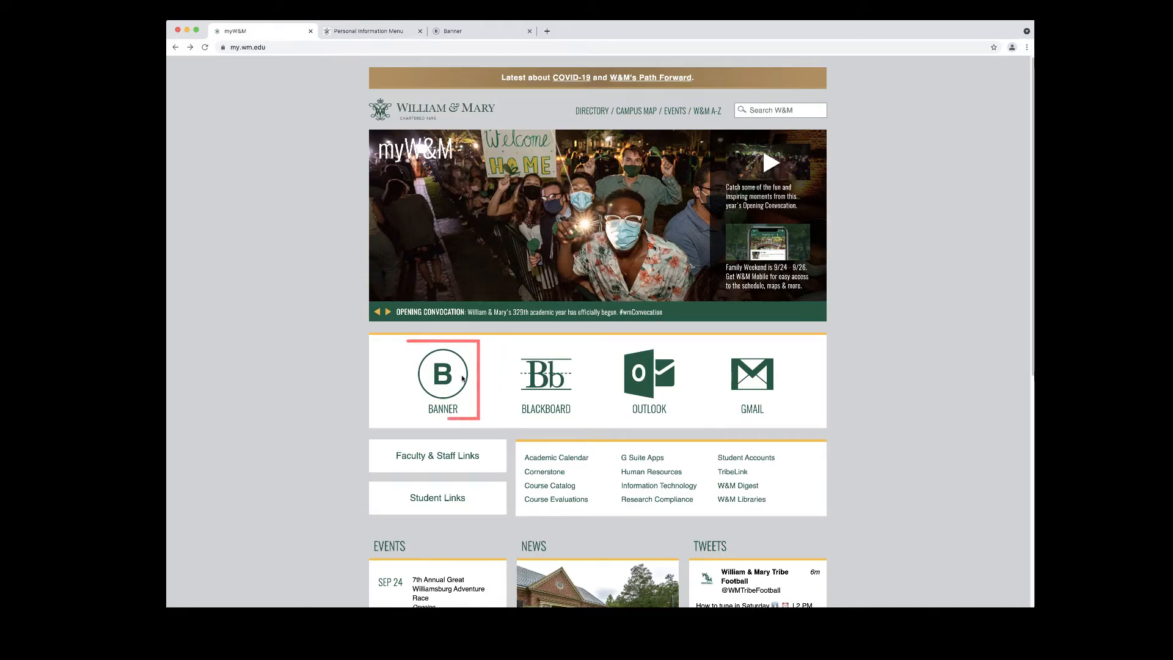
Reach the Student Registration menu from the myW&M portal via Banner's Student area
{"action": "left_click", "coordinate": [442, 374]}
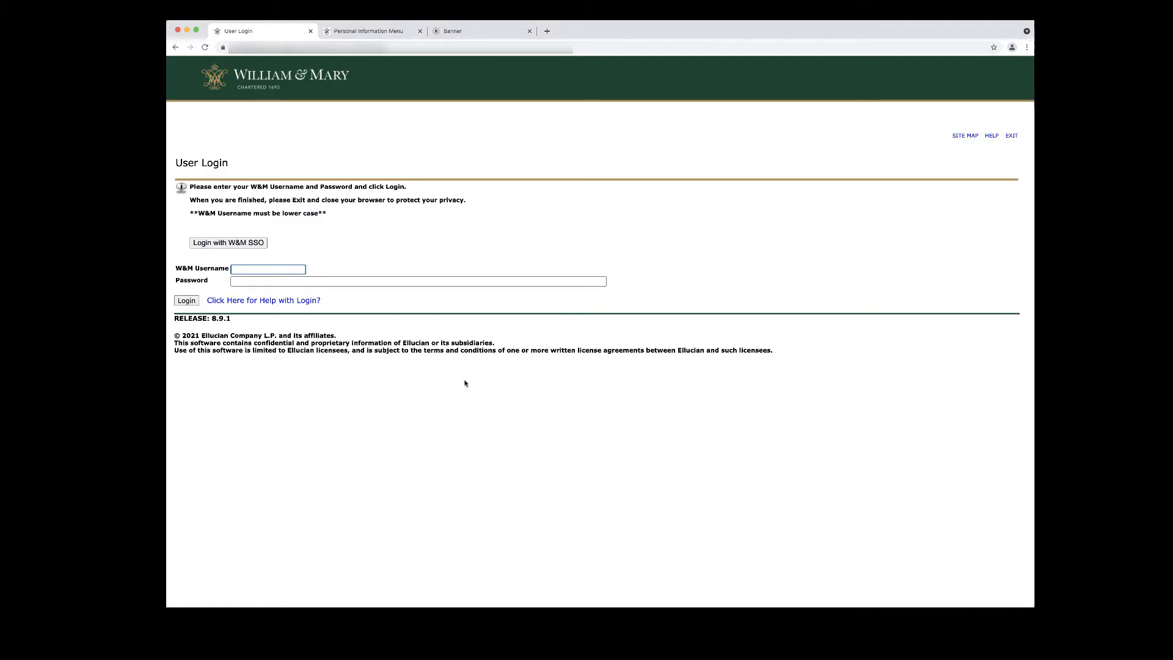
{"action": "left_click", "coordinate": [368, 31]}
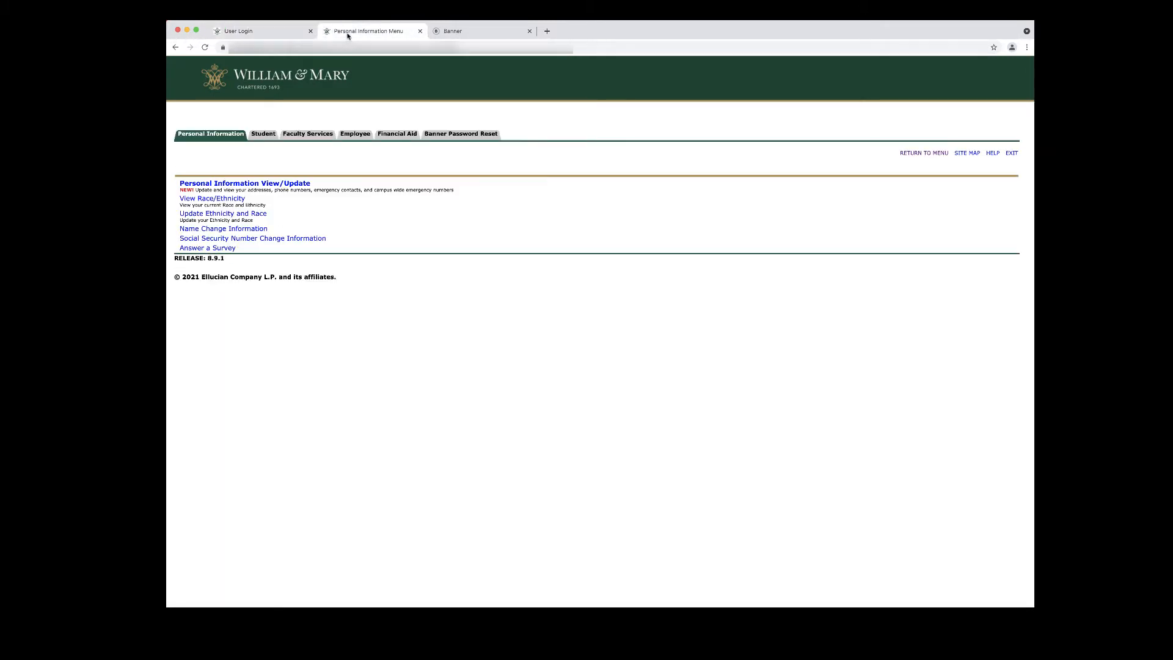
{"action": "mouse_move", "coordinate": [263, 133]}
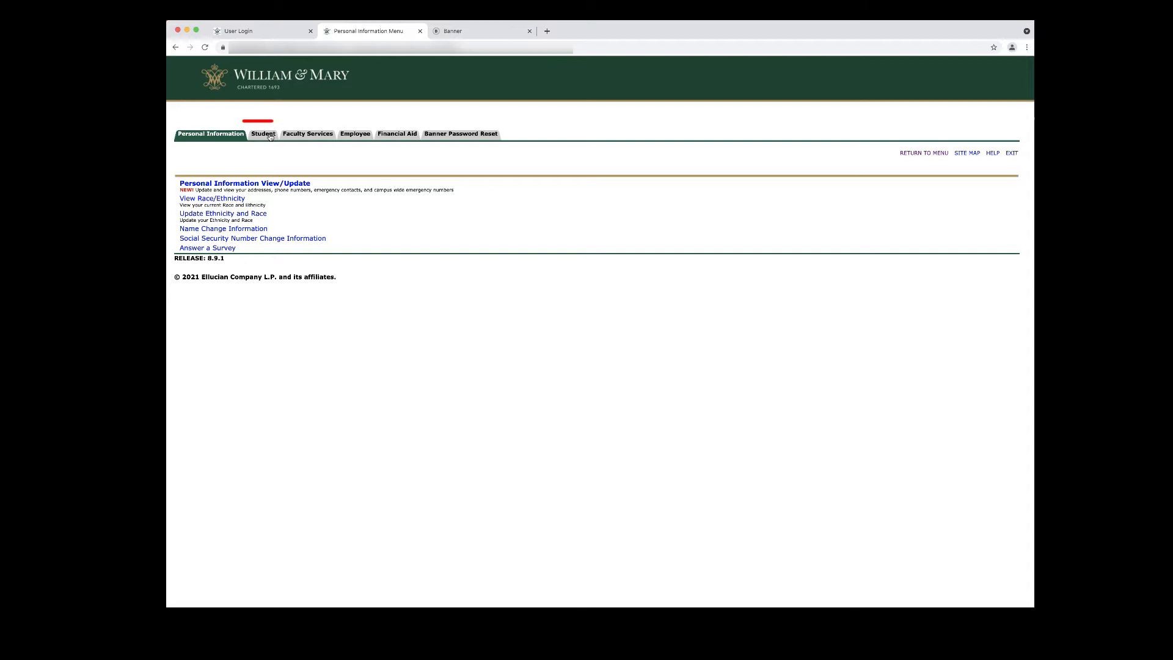
{"action": "left_click", "coordinate": [263, 133]}
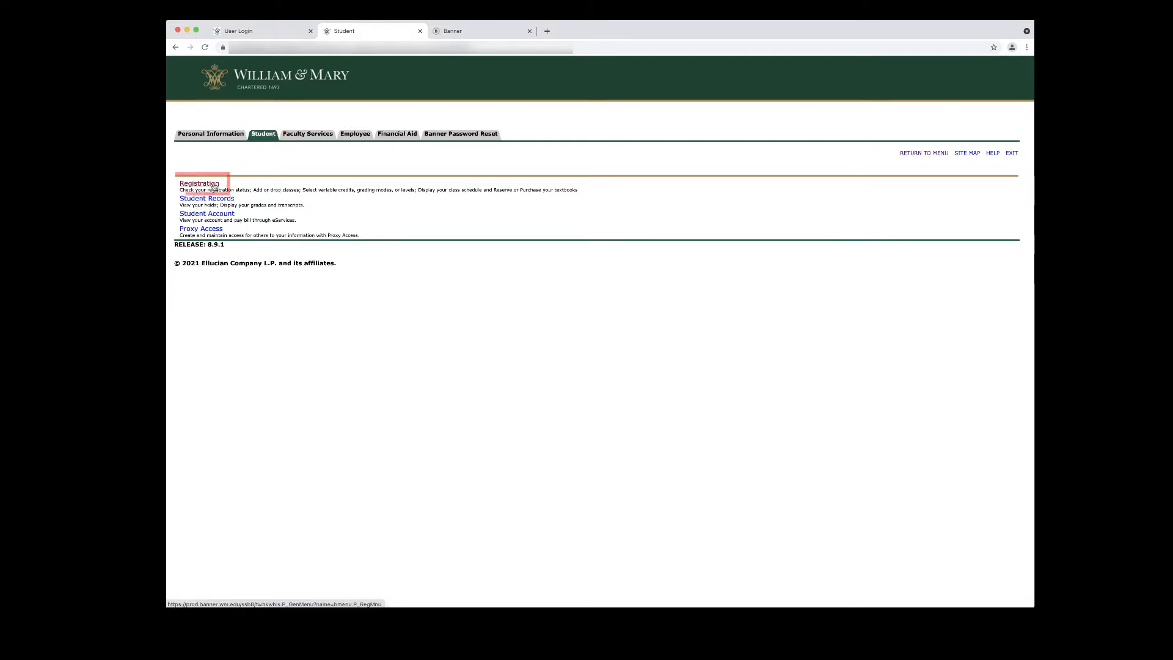
{"action": "left_click", "coordinate": [199, 183]}
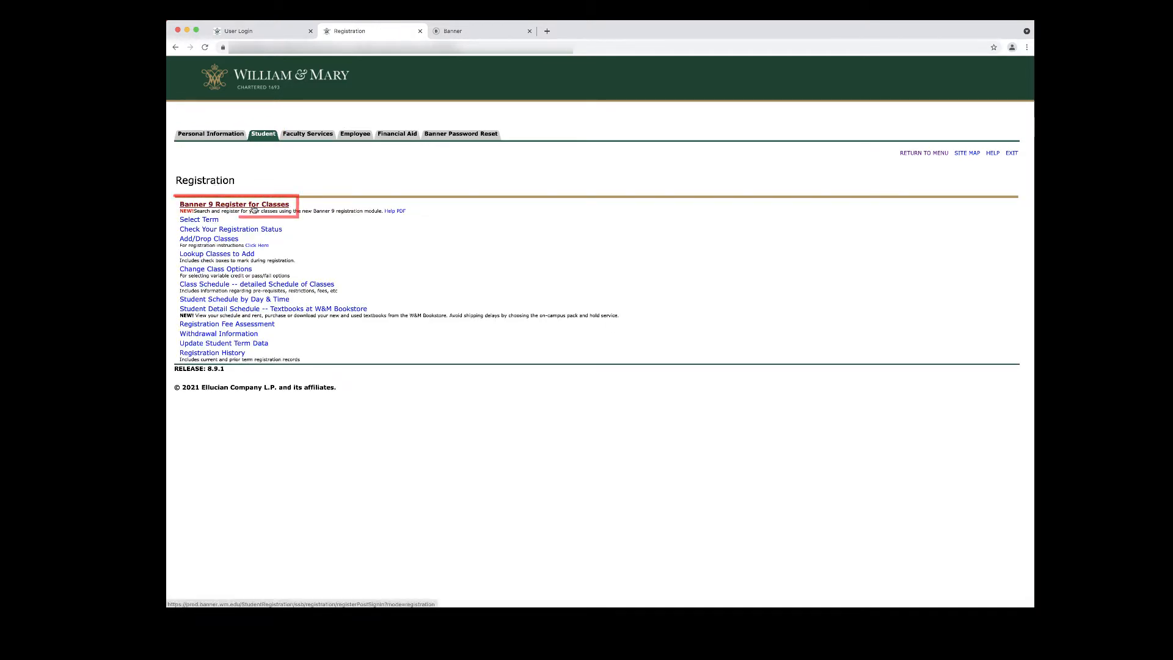
Enter Banner 9 Register for Classes with Fall 2021 as the registration term
{"action": "left_click", "coordinate": [234, 204]}
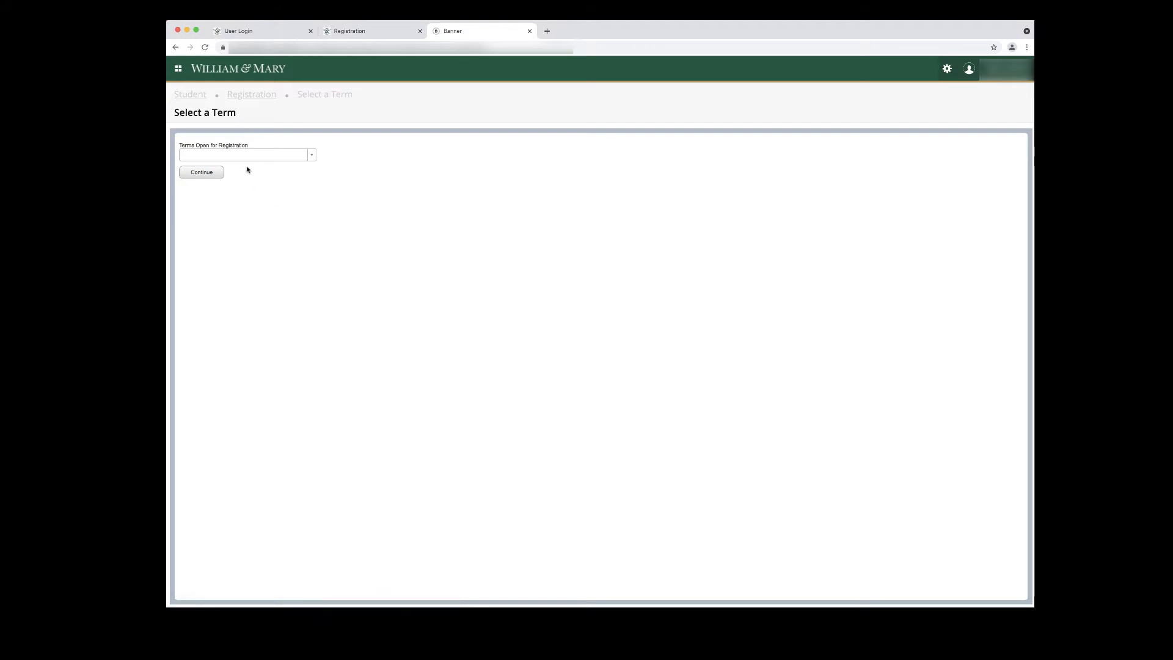
{"action": "left_click", "coordinate": [246, 156]}
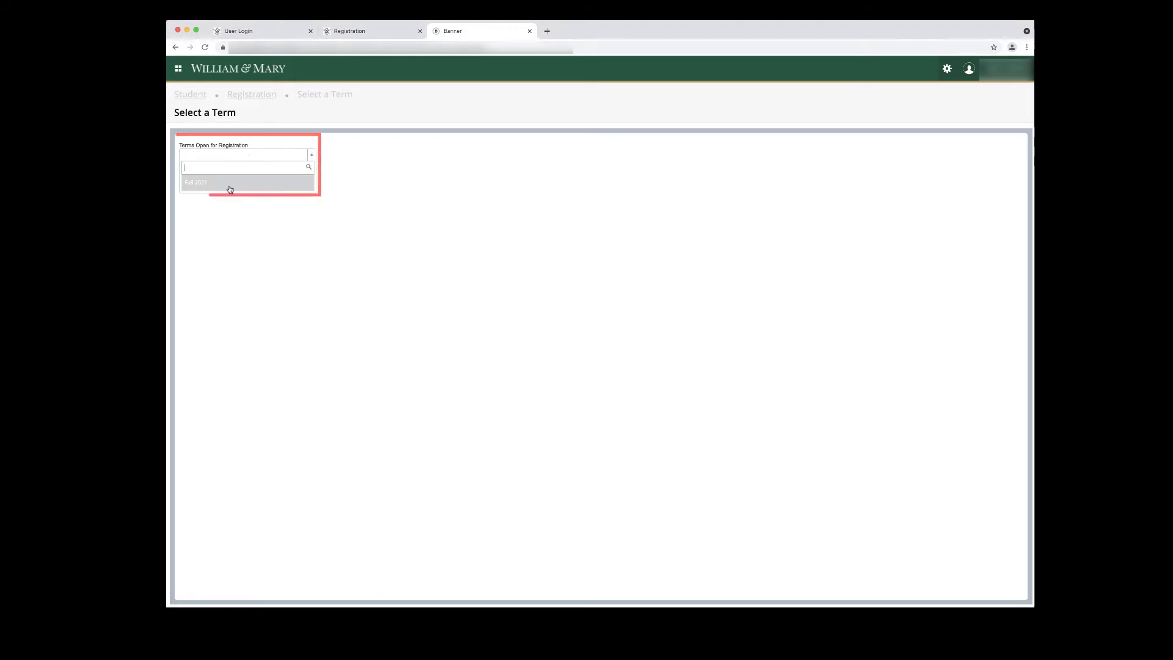
{"action": "left_click", "coordinate": [195, 182]}
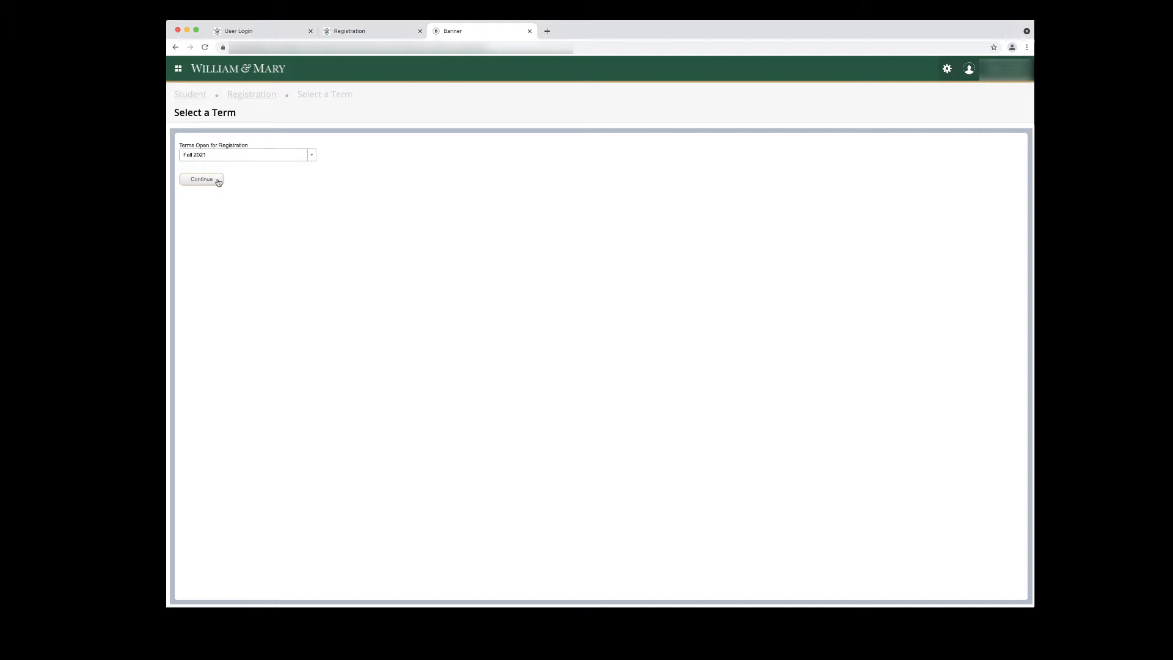
{"action": "left_click", "coordinate": [202, 179]}
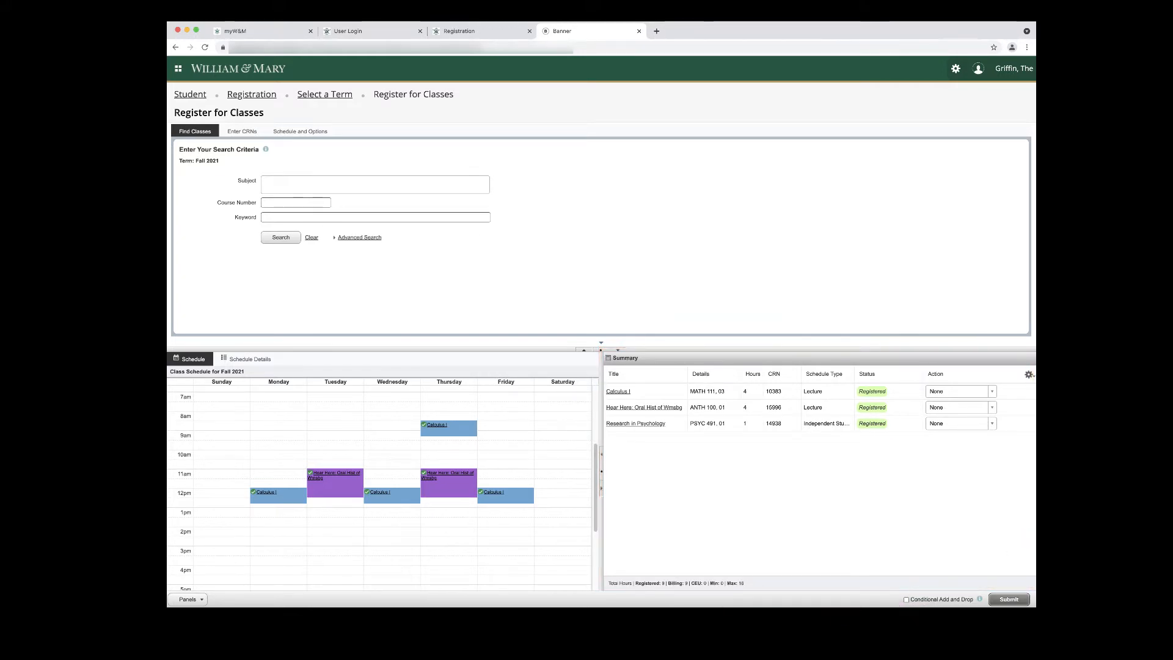
{"action": "mouse_move", "coordinate": [962, 478]}
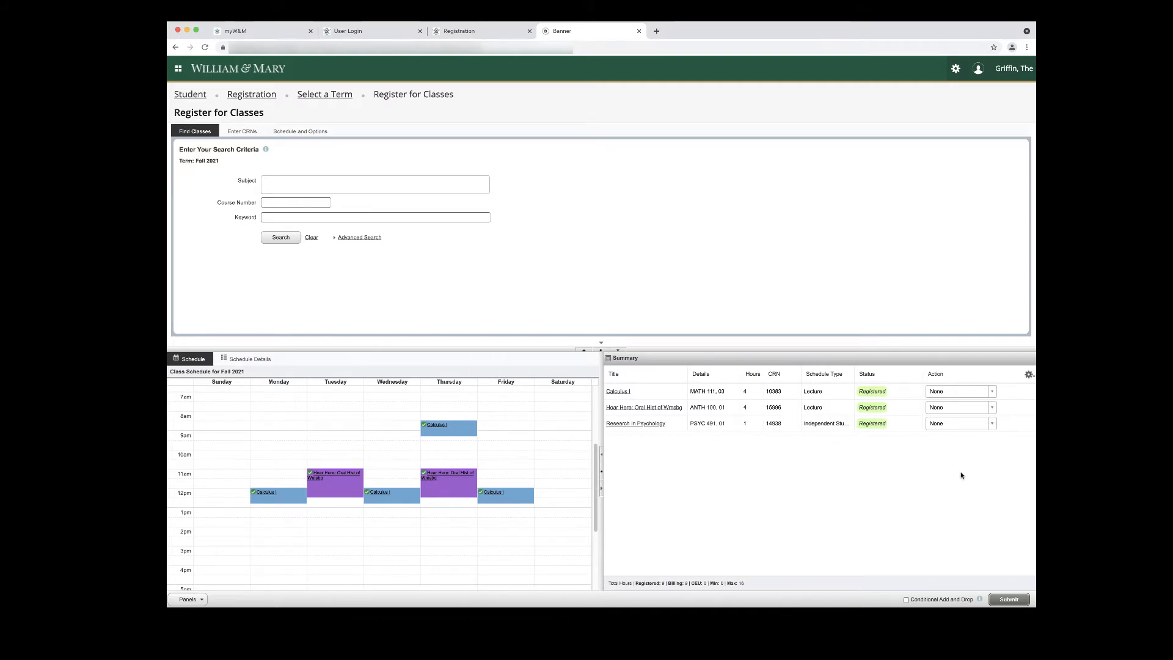
{"action": "mouse_move", "coordinate": [741, 583]}
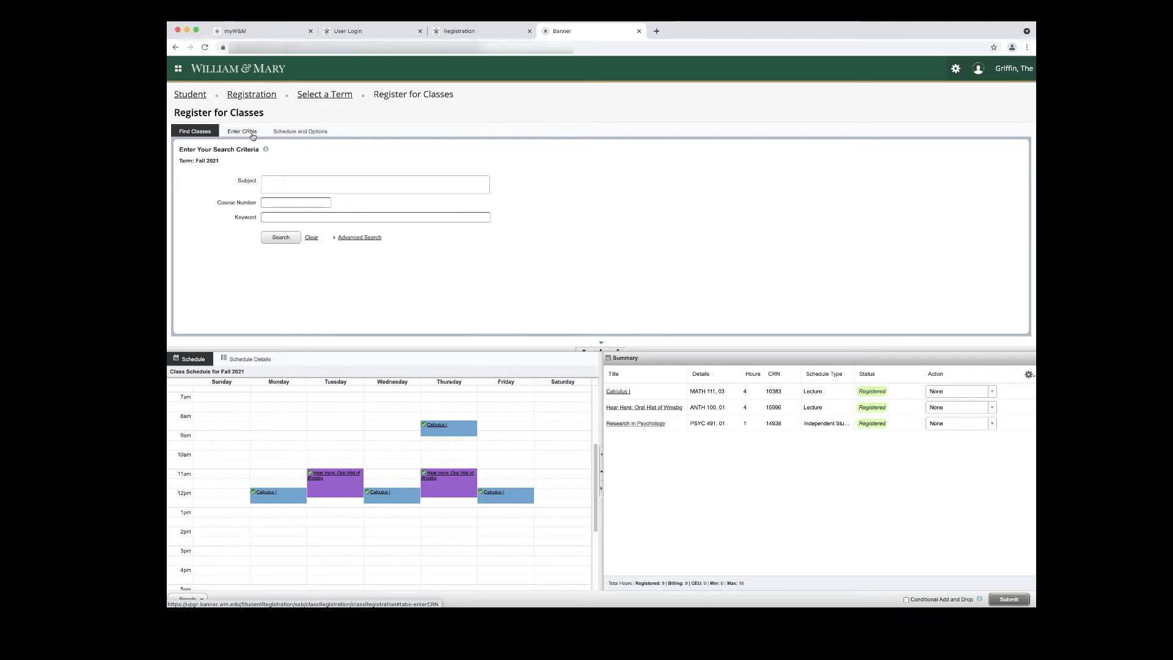
Add ECON 101 Principles: Microeconomics by CRN 15898 to the summary as Pending
{"action": "left_click", "coordinate": [240, 131]}
{"action": "type", "text": "15869"}
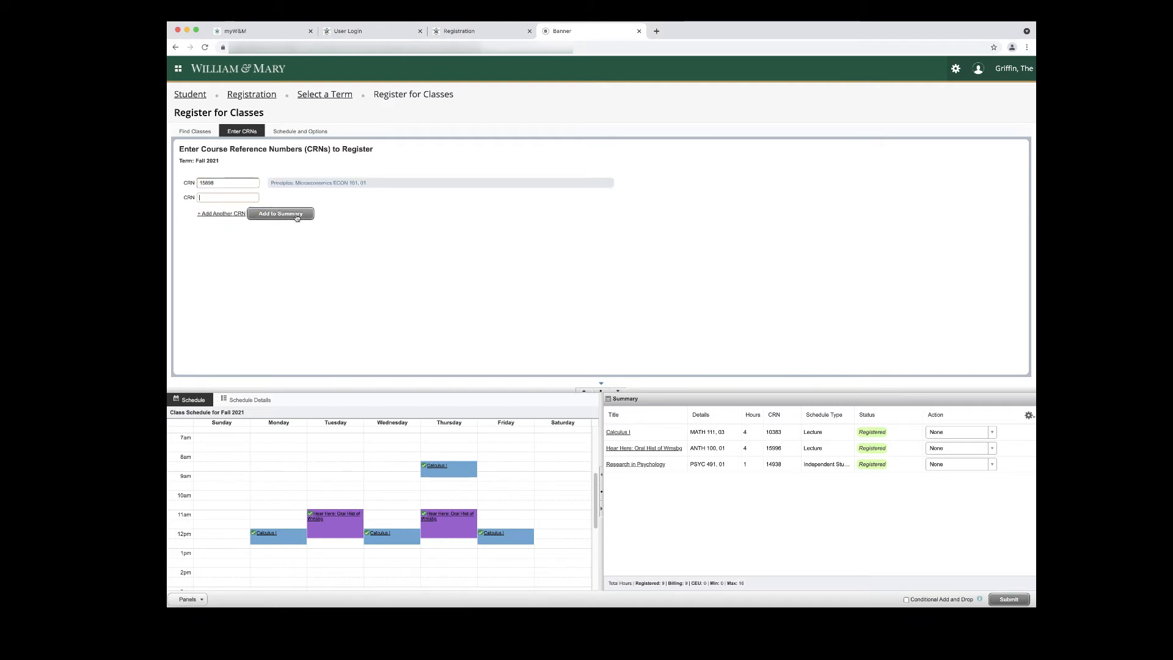
{"action": "left_click", "coordinate": [281, 213]}
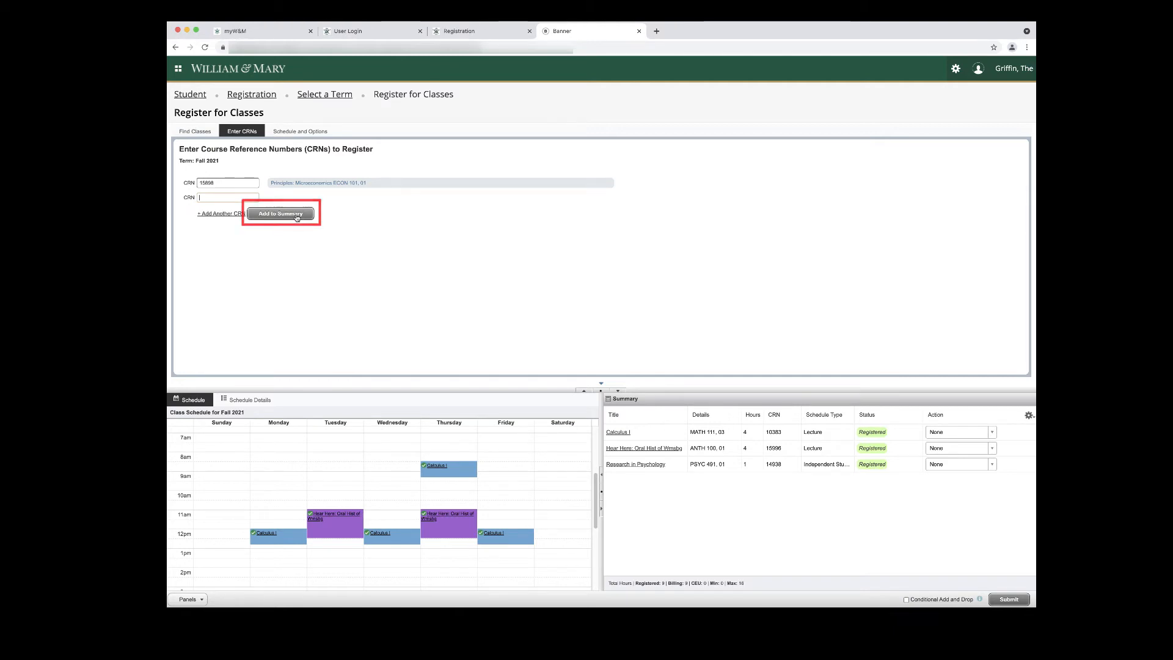
{"action": "left_click", "coordinate": [281, 213]}
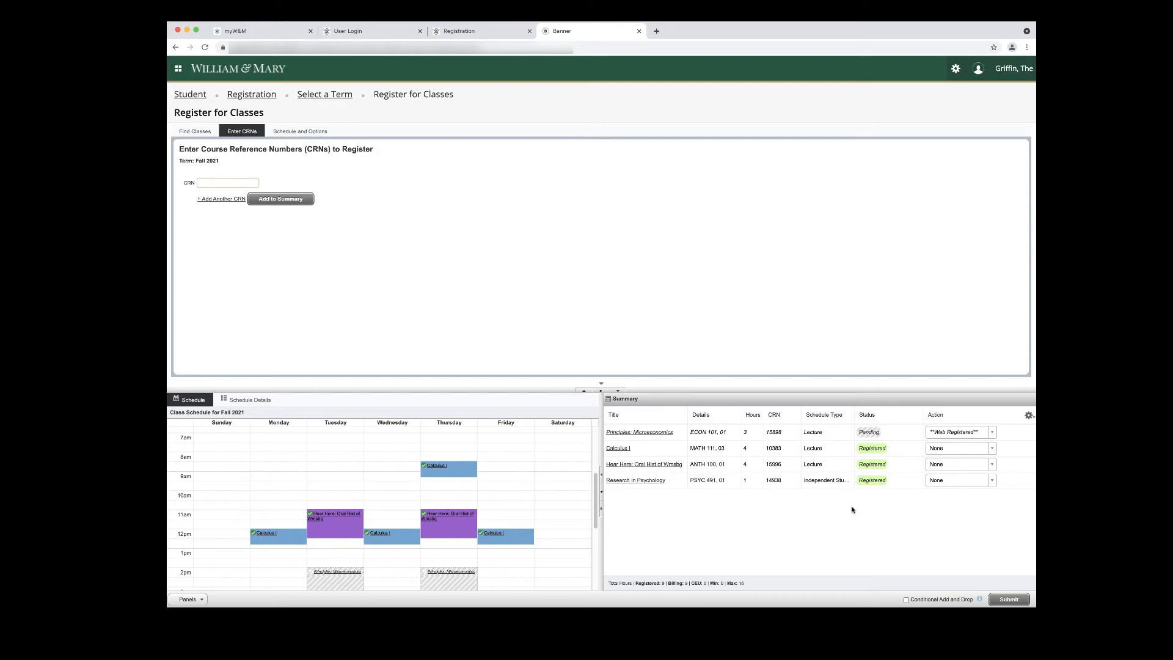
{"action": "mouse_move", "coordinate": [877, 511]}
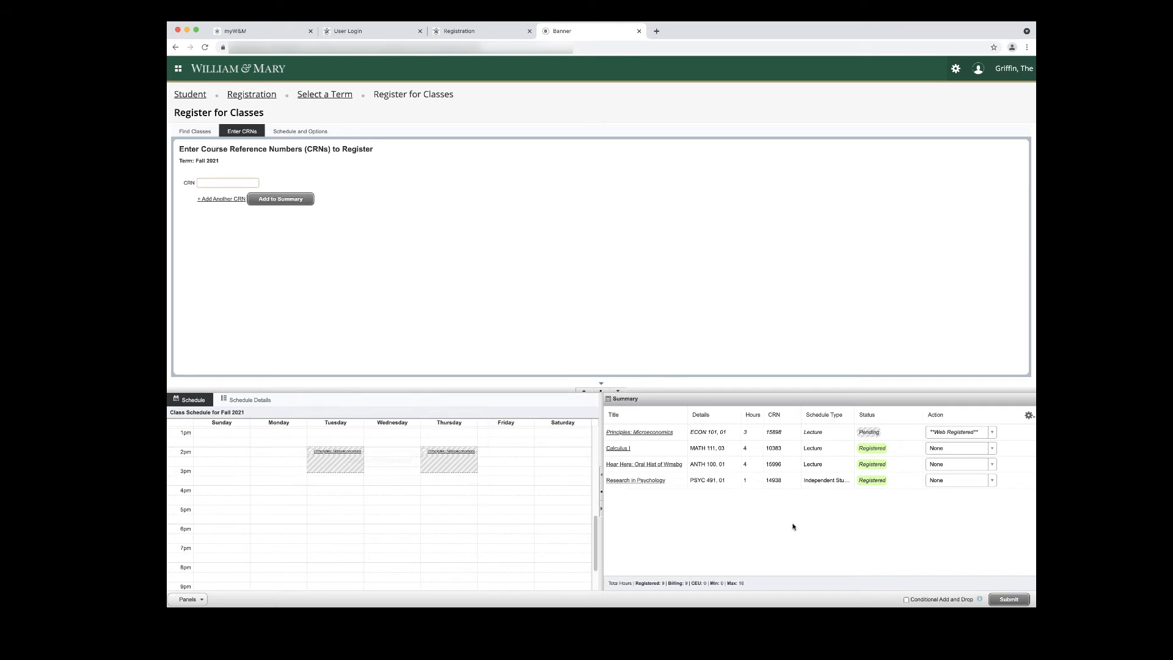
{"action": "mouse_move", "coordinate": [856, 519]}
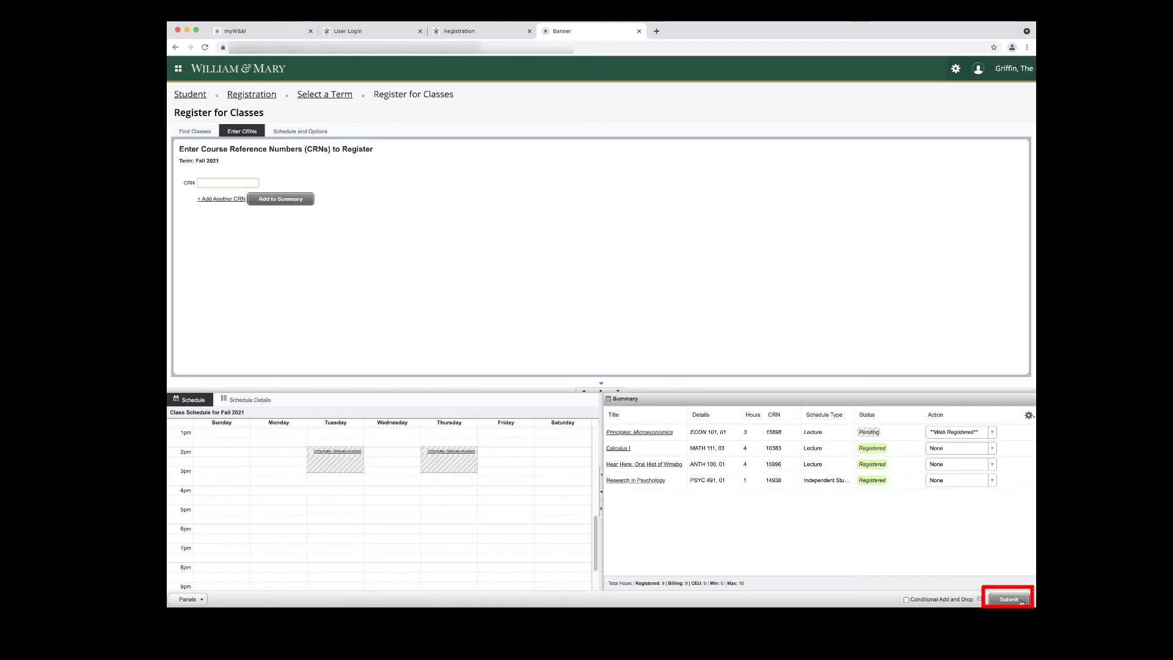
Submit the pending ECON 101 registration so it becomes Registered (12 hours)
{"action": "left_click", "coordinate": [1008, 599]}
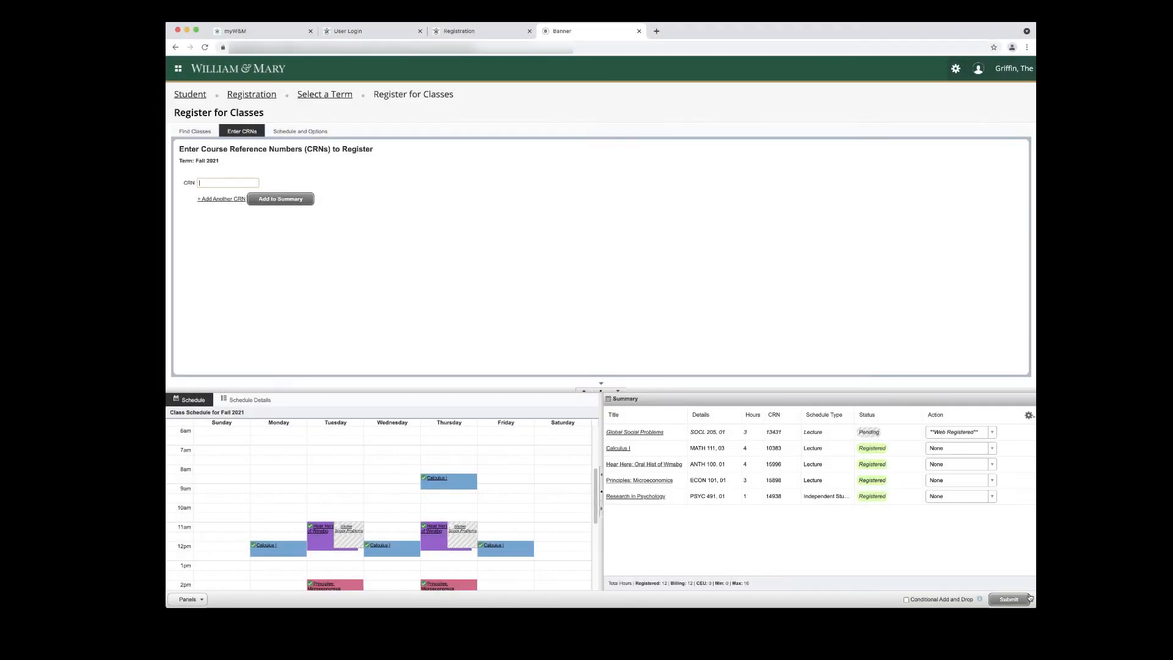
Submit SOCL 205 Global Social Problems, hit a time-conflict error, and remove the failed entry
{"action": "left_click", "coordinate": [1008, 599]}
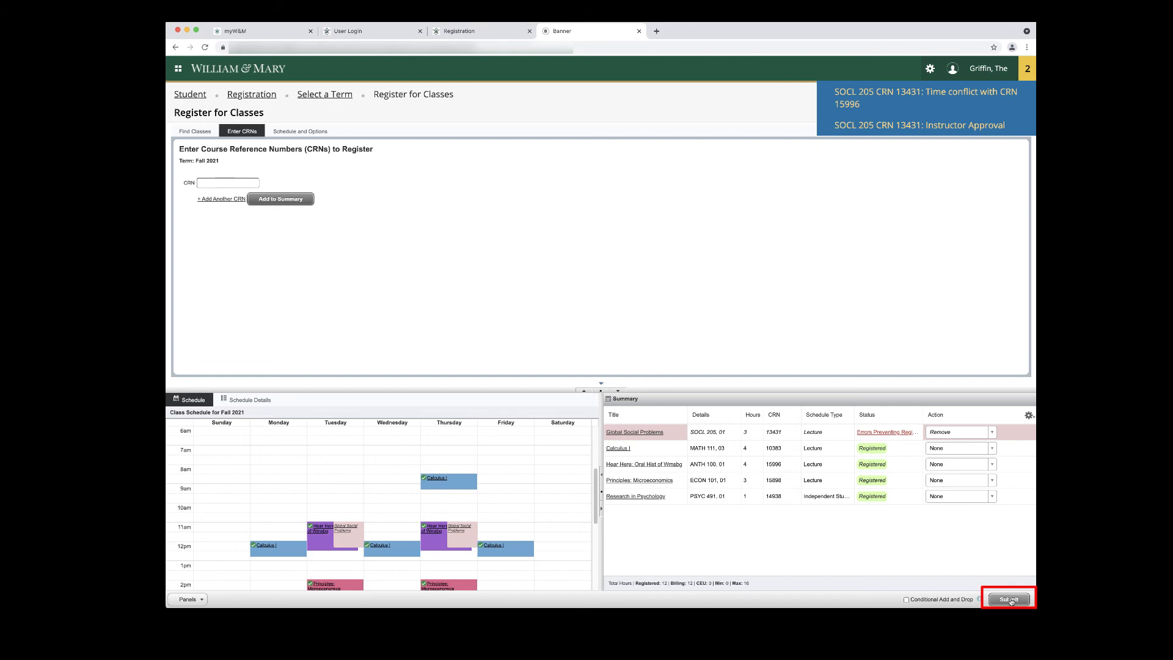
{"action": "left_click", "coordinate": [1008, 599]}
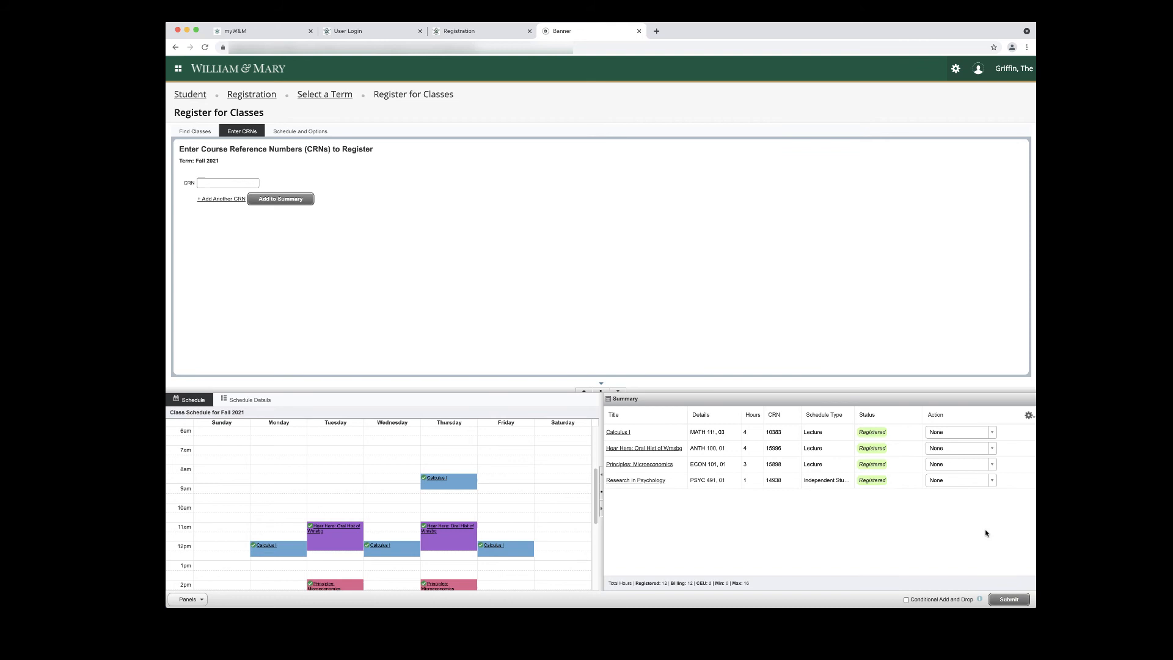
{"action": "mouse_move", "coordinate": [989, 540]}
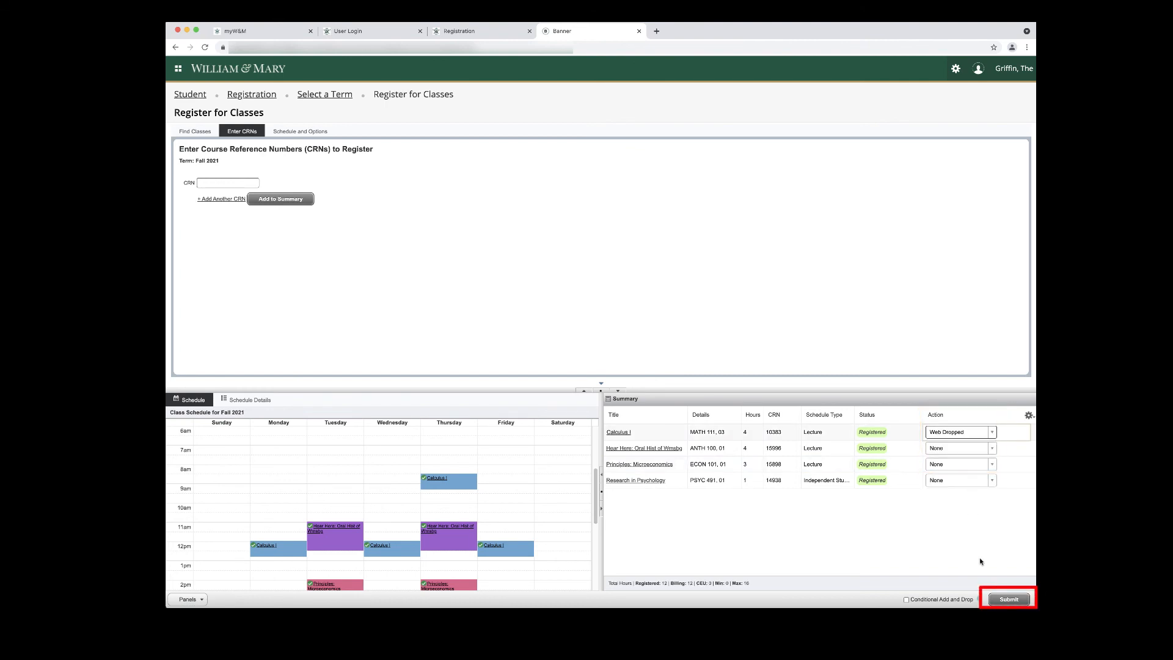
Submit the Web Dropped action for Calculus I (MATH 111), confirming Save Successful
{"action": "left_click", "coordinate": [1008, 599]}
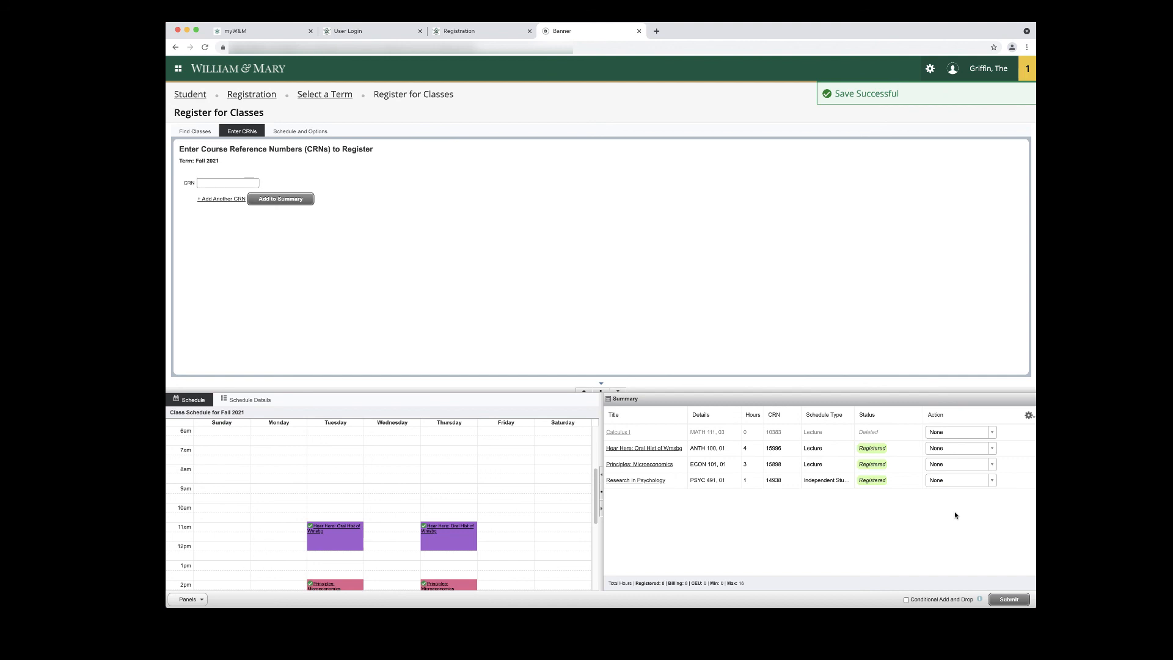
{"action": "mouse_move", "coordinate": [1006, 574]}
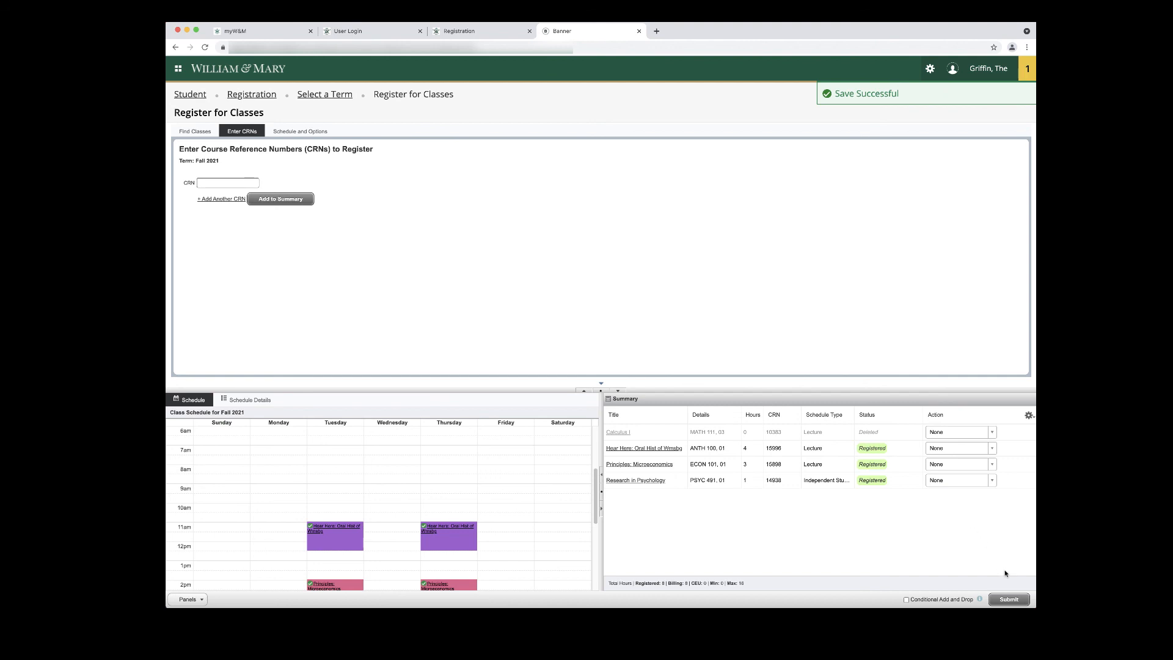
{"action": "left_click", "coordinate": [1008, 598]}
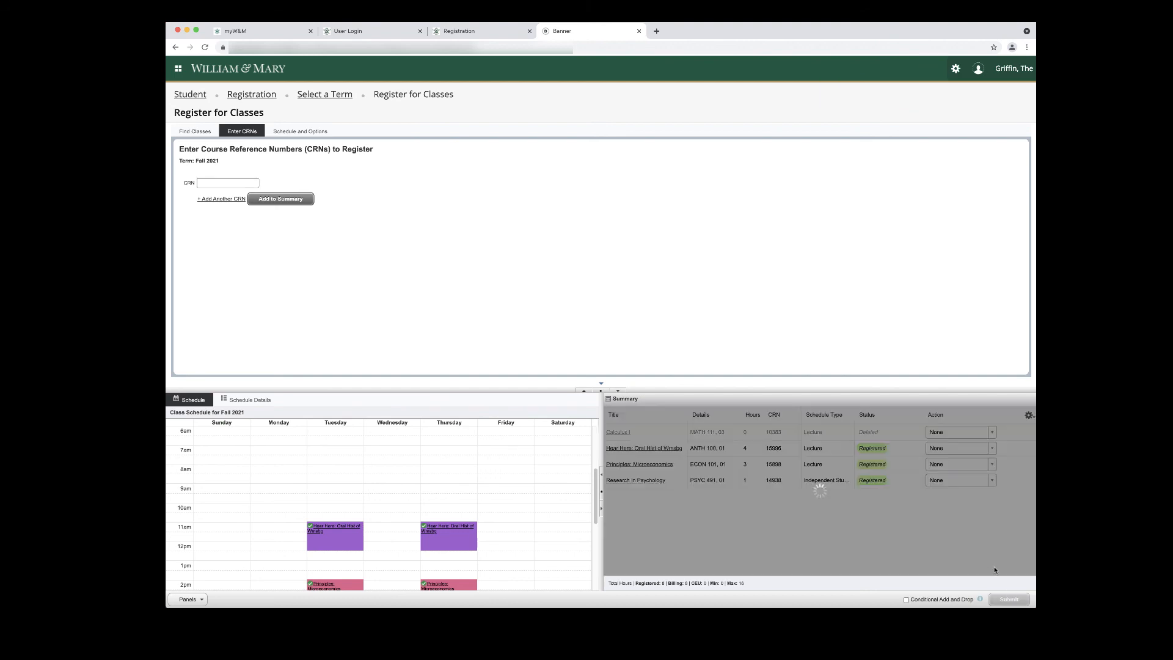